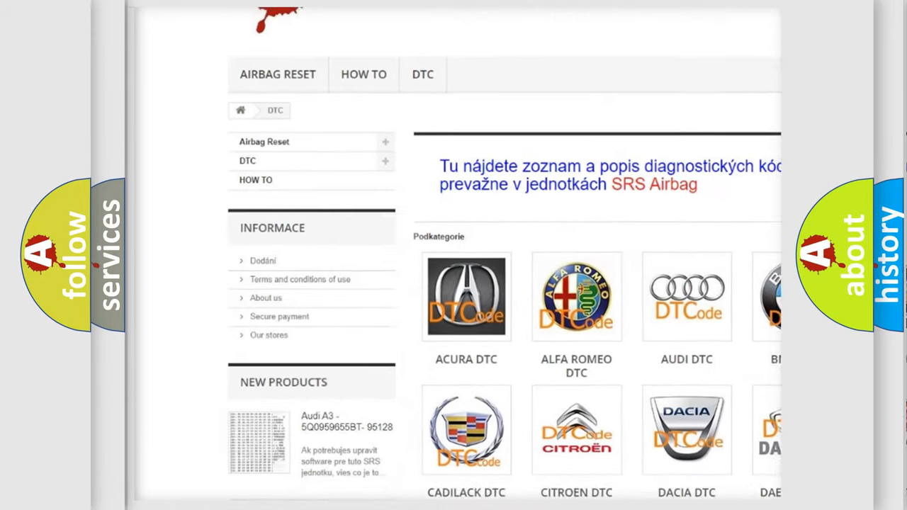
pyautogui.scroll(-3)
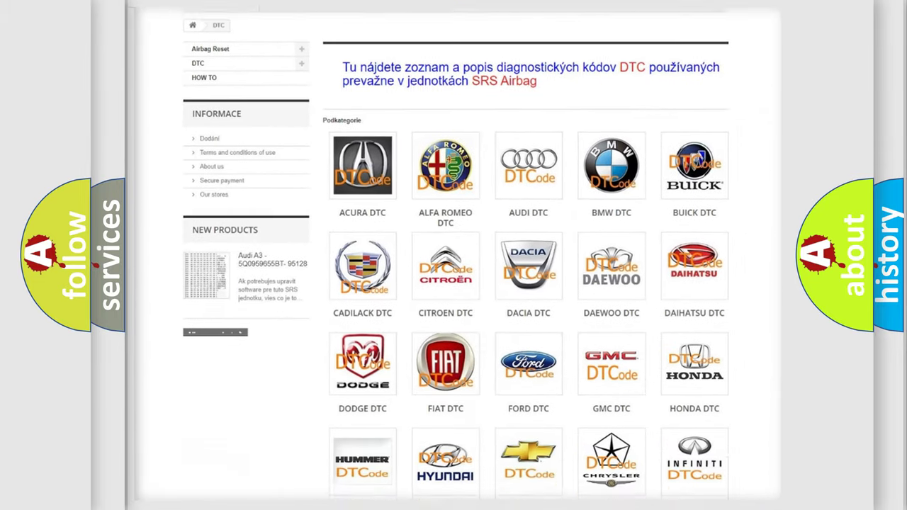
pyautogui.scroll(-3)
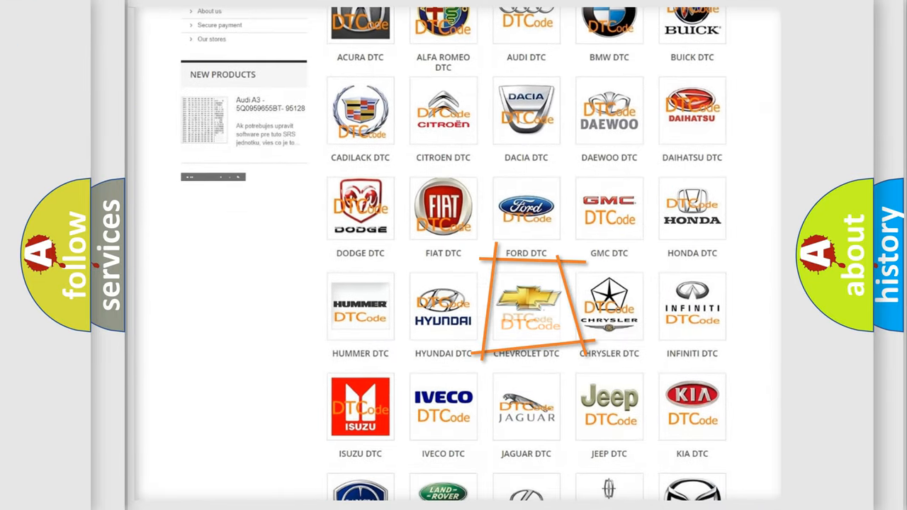